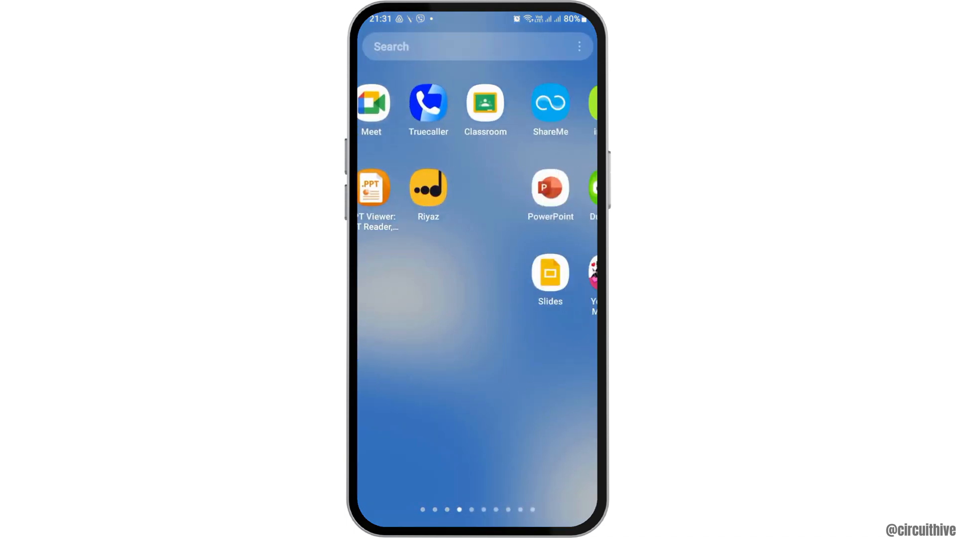
- Swipe through the app drawer and launch Messenger to its chats list
scroll(left, 3)
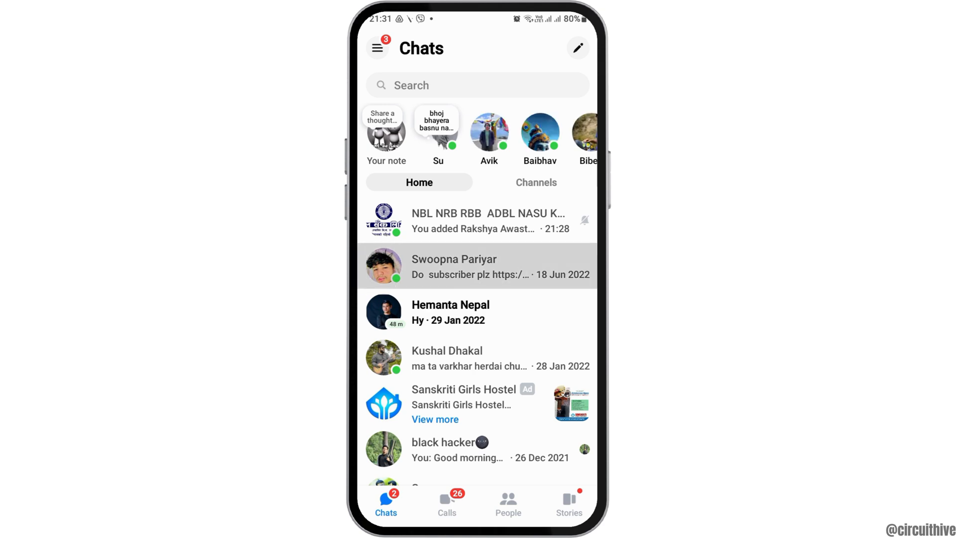
- Open a contact's conversation and its chat details page with Theme and Nicknames options
click(477, 267)
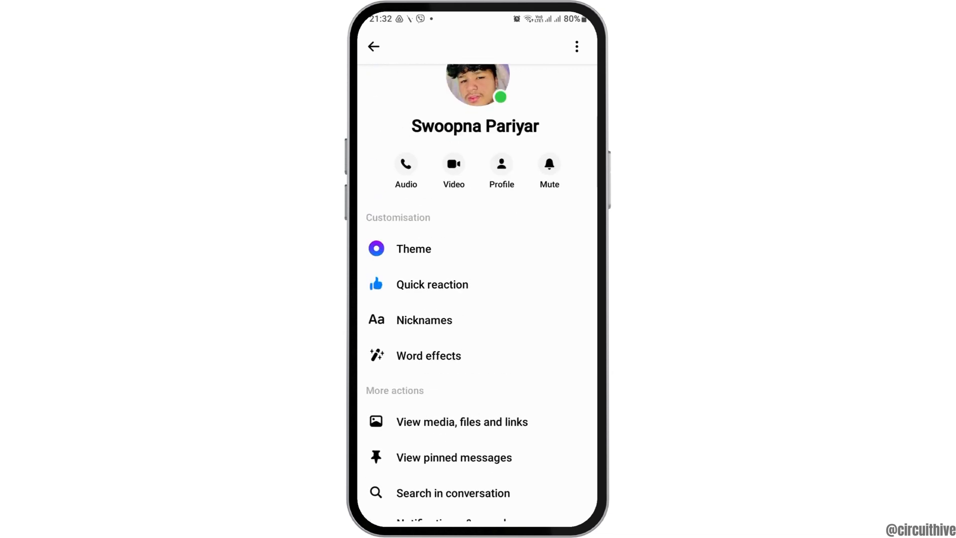
scroll(down, 3)
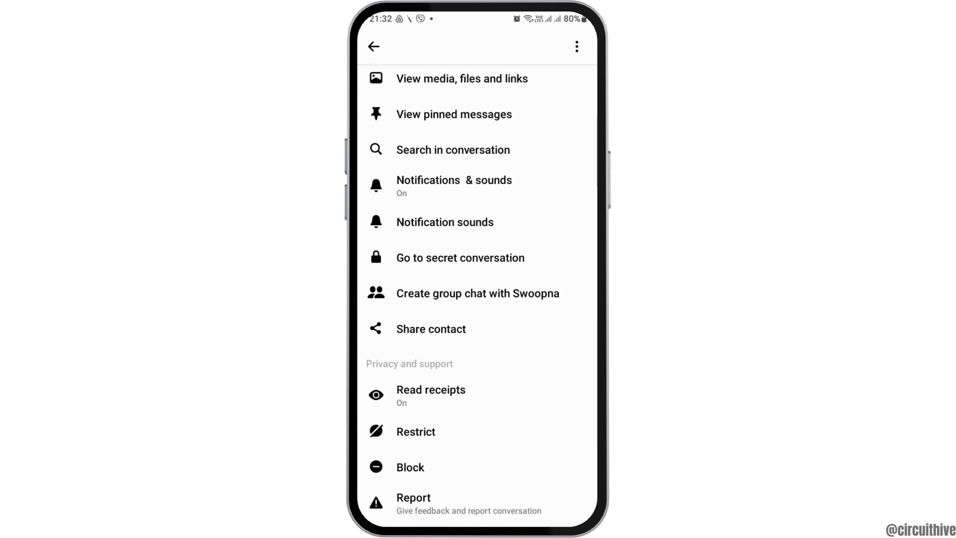
click(373, 47)
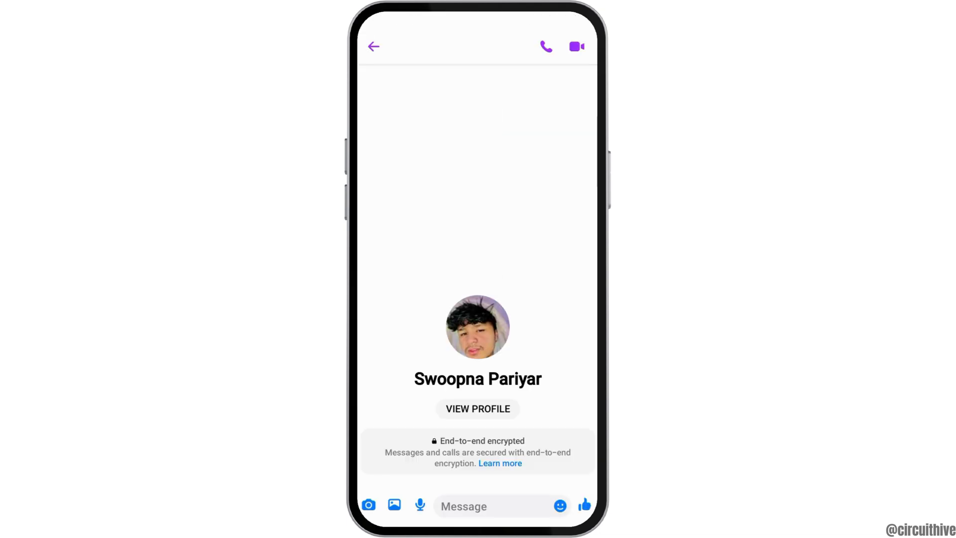
click(373, 47)
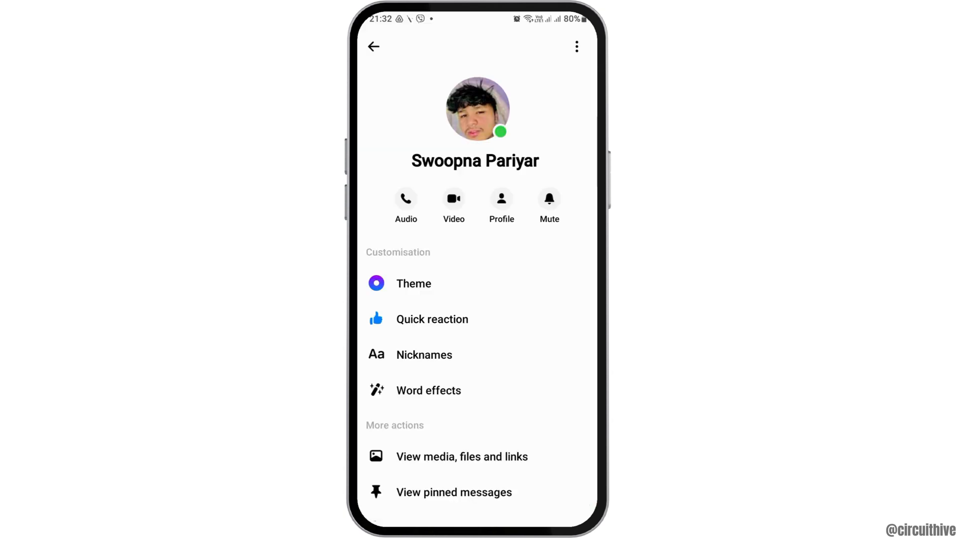
click(575, 47)
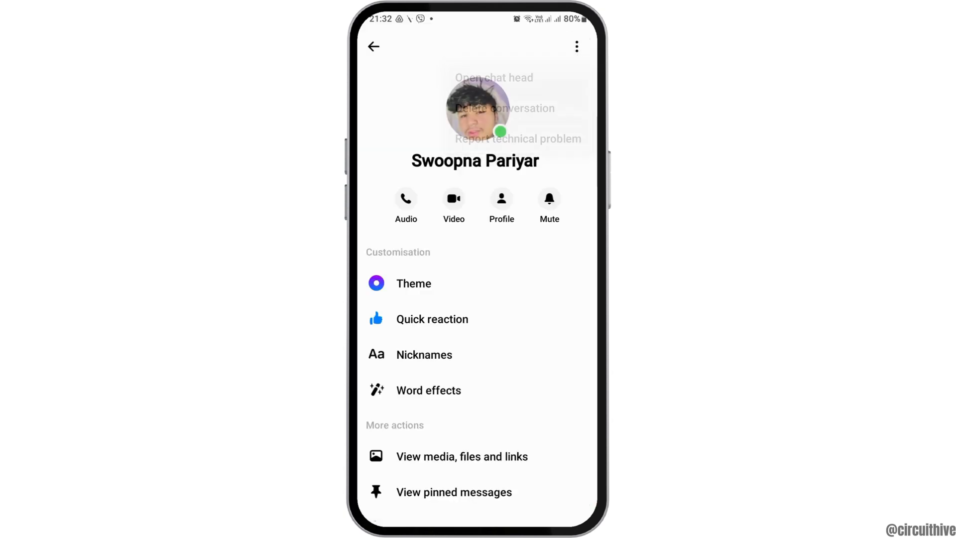
- Scroll the chat details, return Home and swipe up to the app drawer
scroll(down, 3)
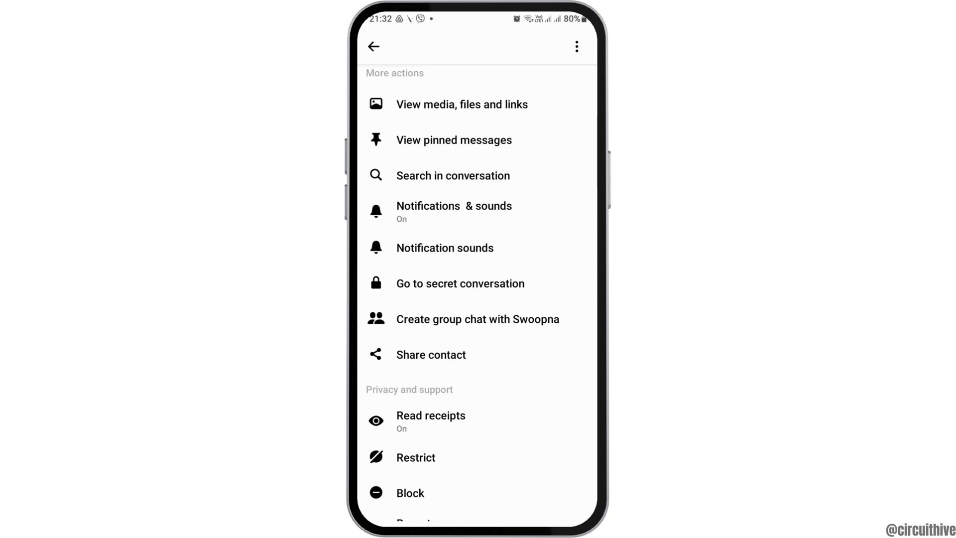
scroll(up, 3)
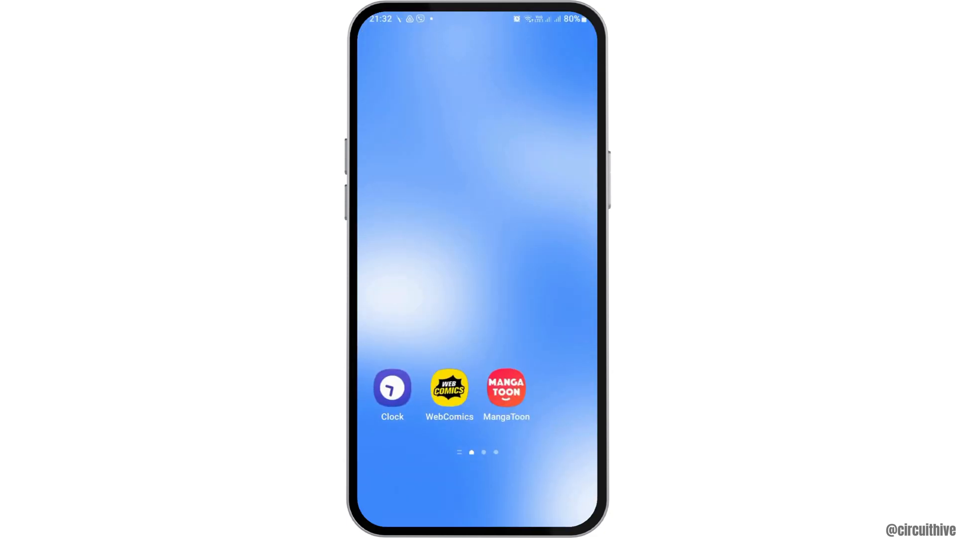
scroll(up, 3)
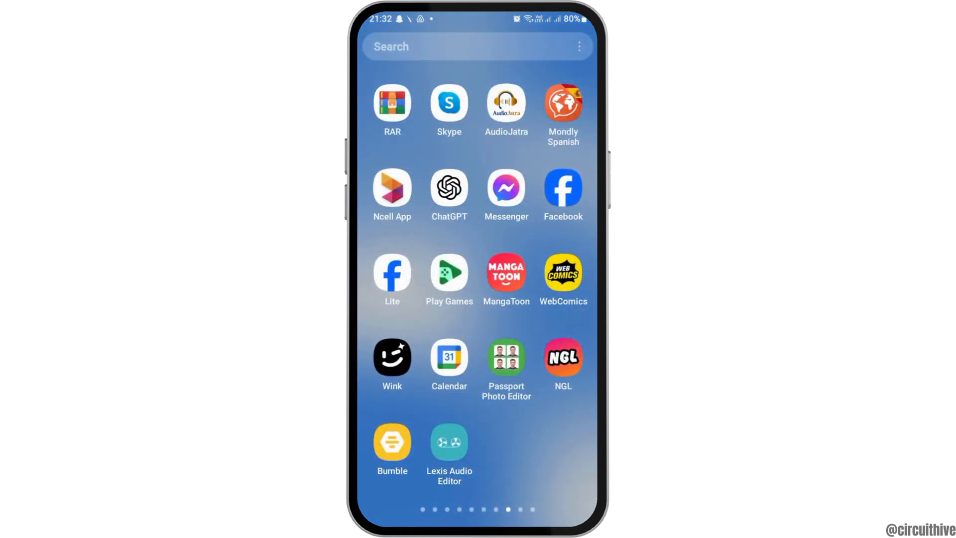